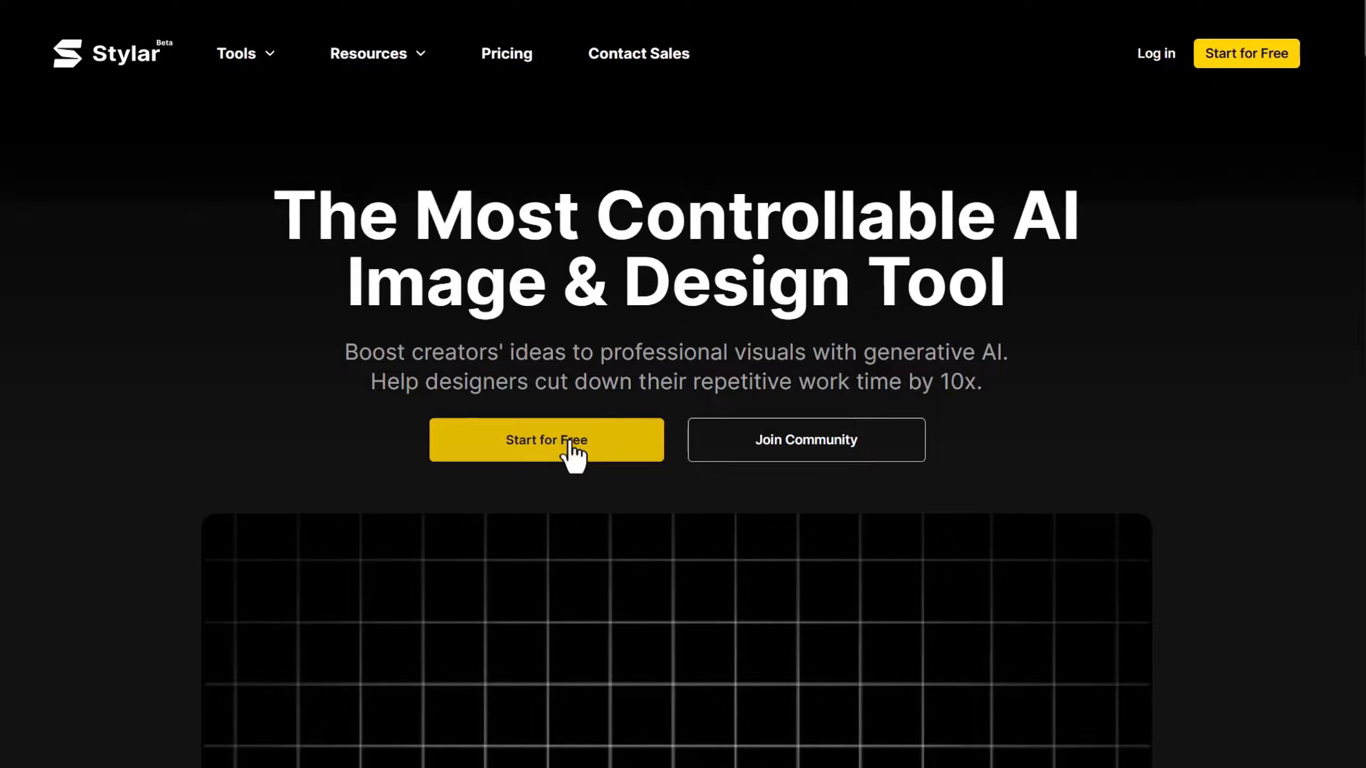
Enter the Stylar workspace from the homepage via 'Start for Free'.
{"action": "left_click", "coordinate": [546, 439]}
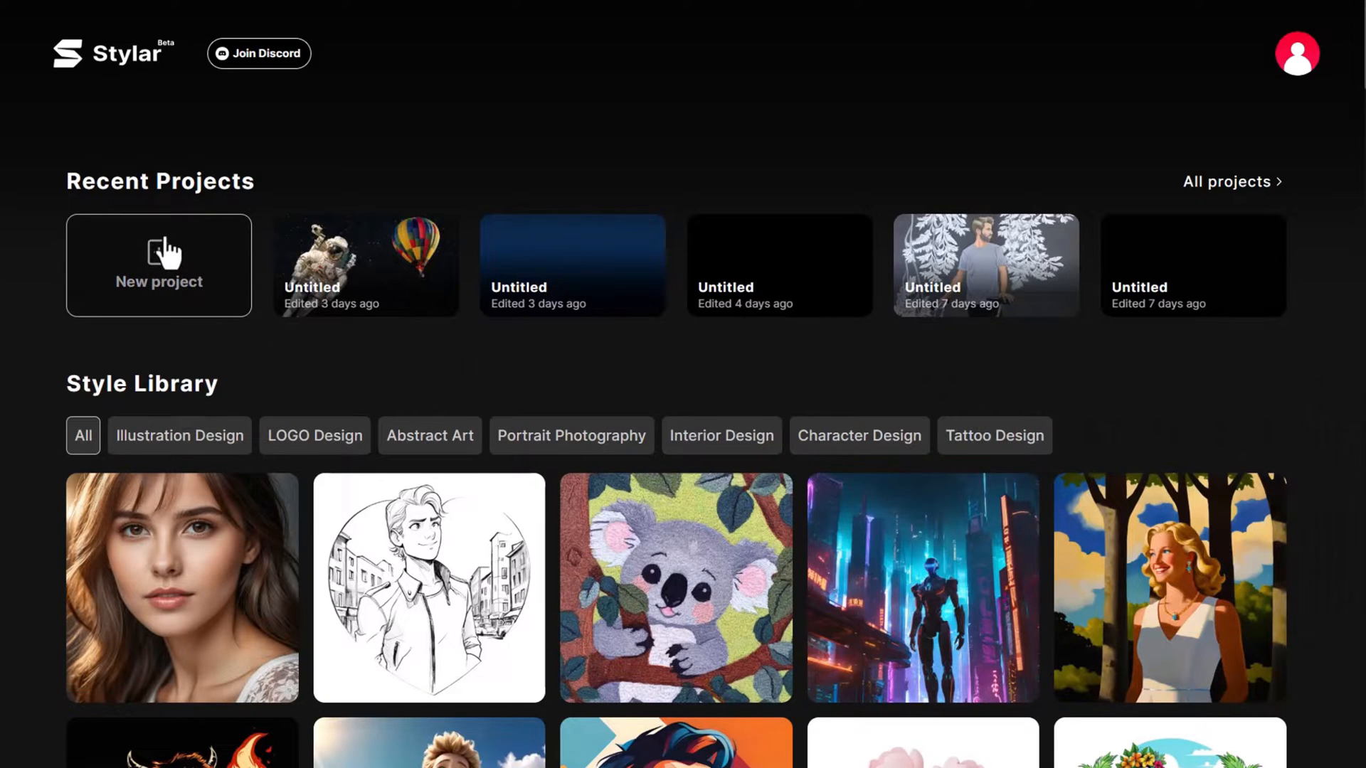
Create a new project and scale the imported girl sketch up to fill the canvas.
{"action": "left_click", "coordinate": [158, 264]}
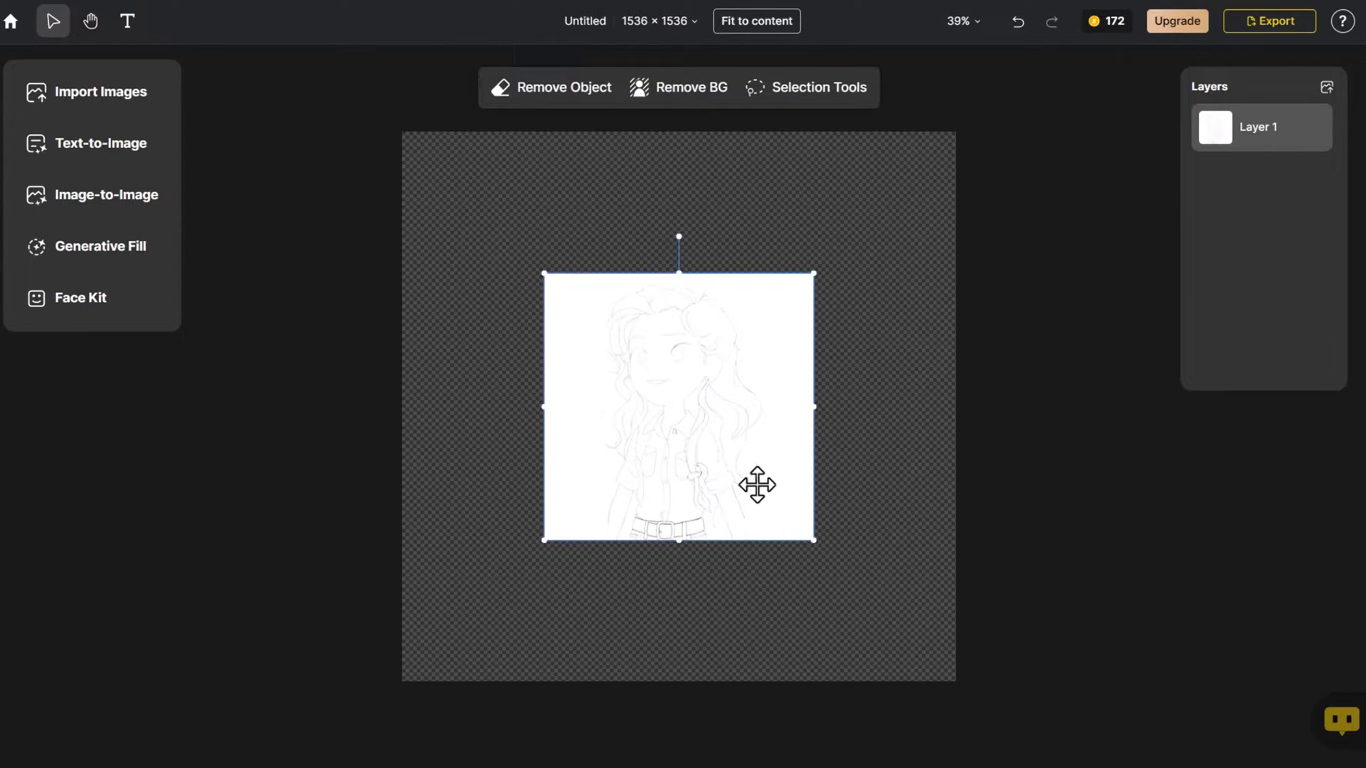
{"action": "left_click_drag", "start_coordinate": [814, 538], "coordinate": [862, 592]}
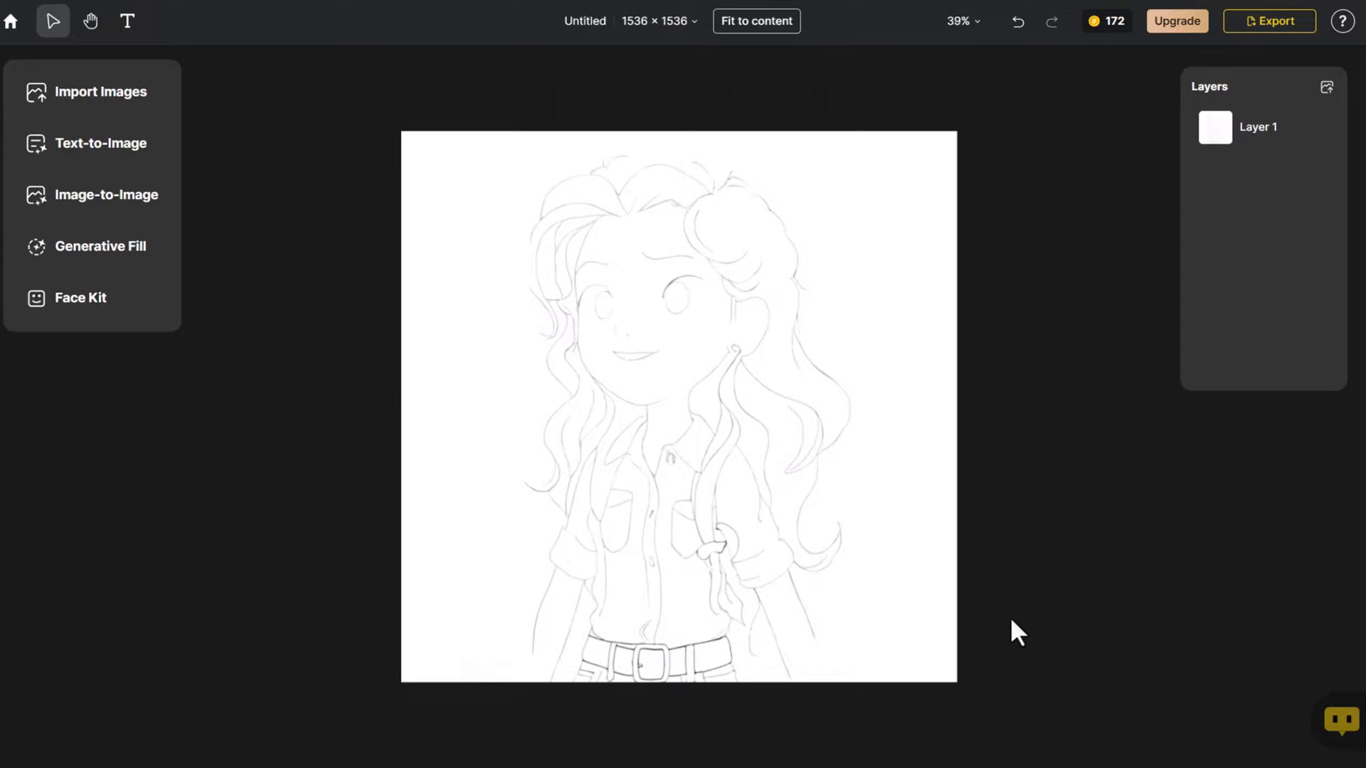
Restyle the sketch as a Psychedelic Illustration with Auto prompt and place the first result on canvas.
{"action": "left_click", "coordinate": [107, 194]}
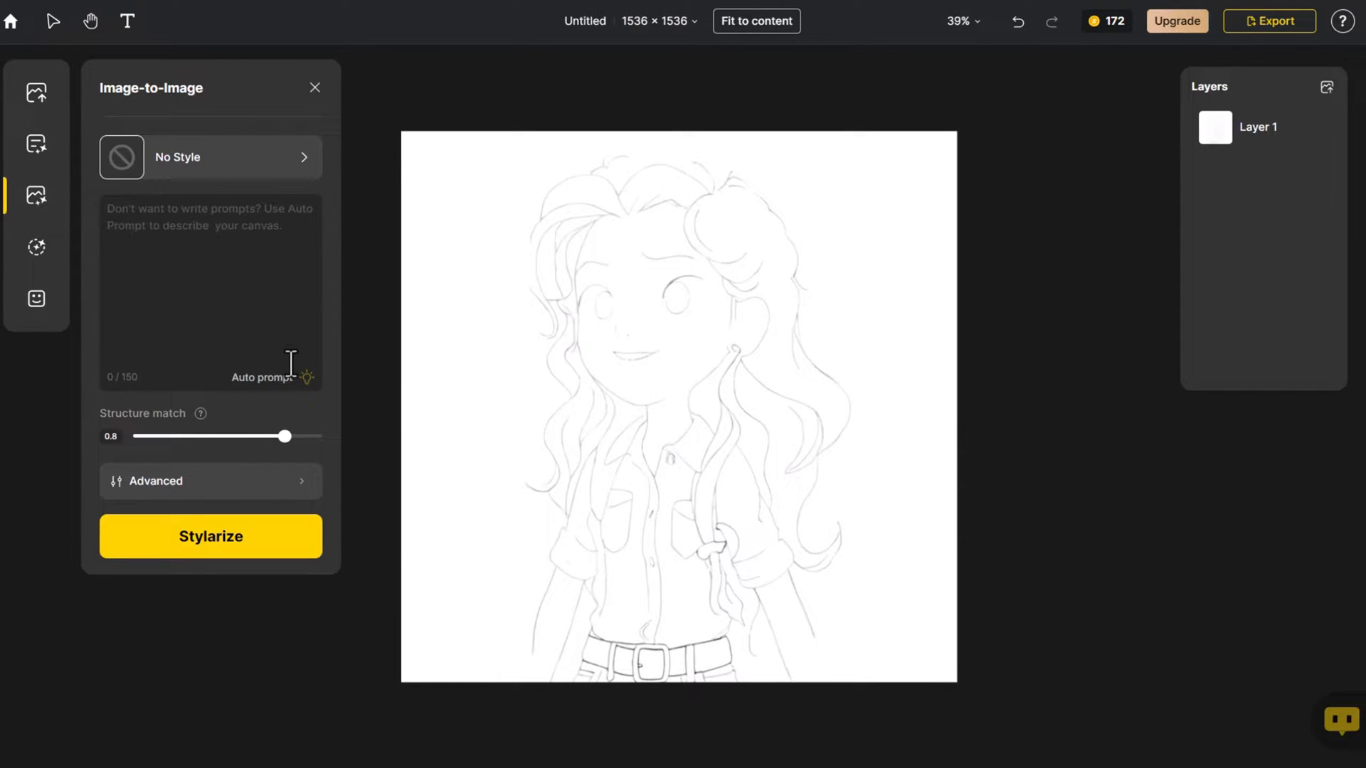
{"action": "left_click", "coordinate": [306, 377]}
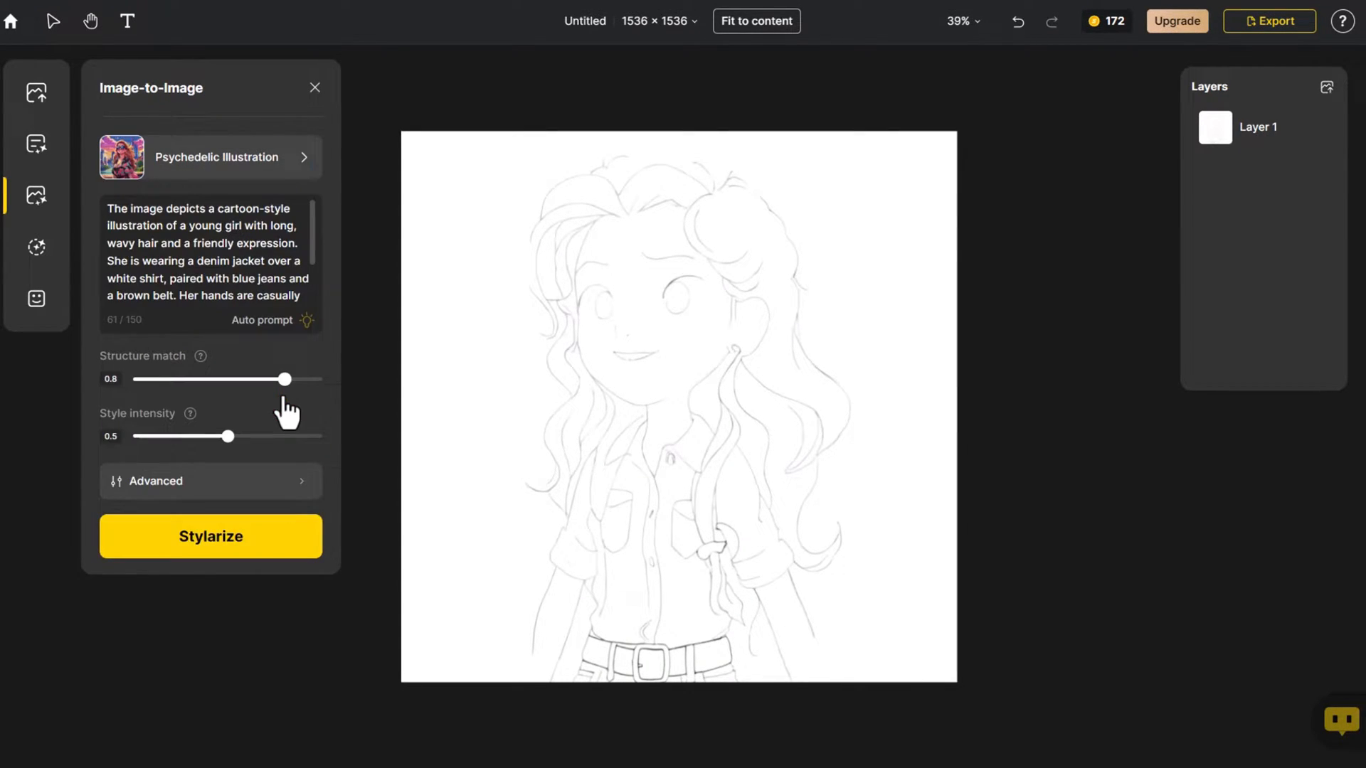
{"action": "left_click", "coordinate": [210, 536]}
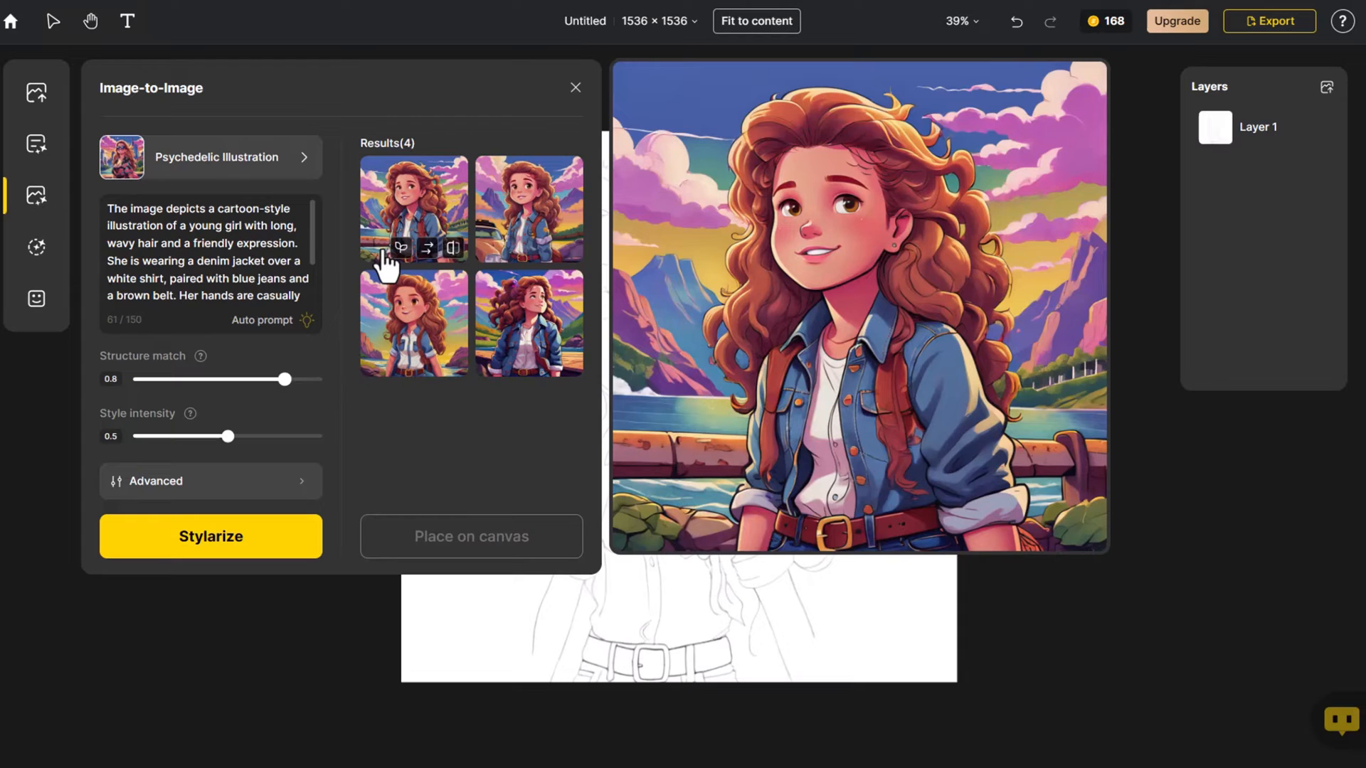
{"action": "left_click", "coordinate": [413, 209]}
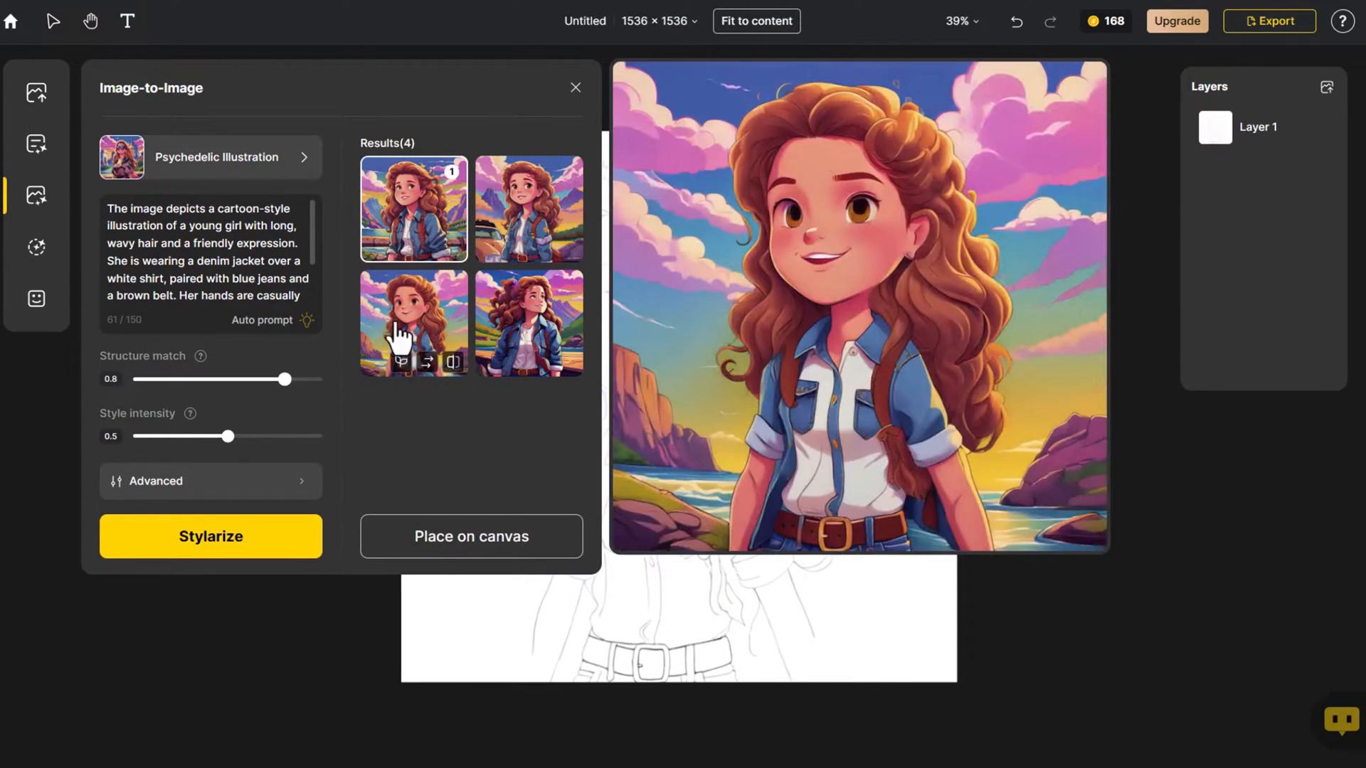
{"action": "left_click", "coordinate": [471, 537]}
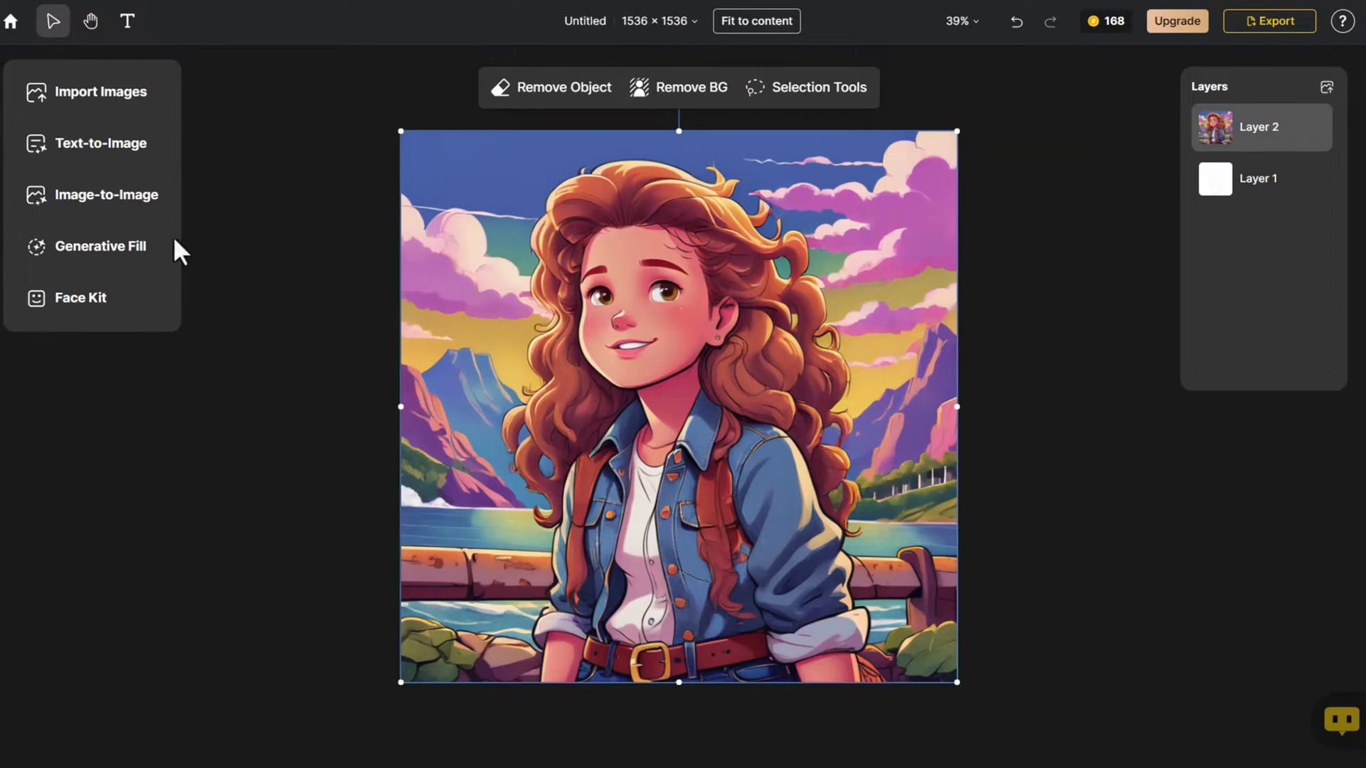
Generate Cutie 3D versions of the girl sketch in Image-to-Image.
{"action": "left_click", "coordinate": [106, 194]}
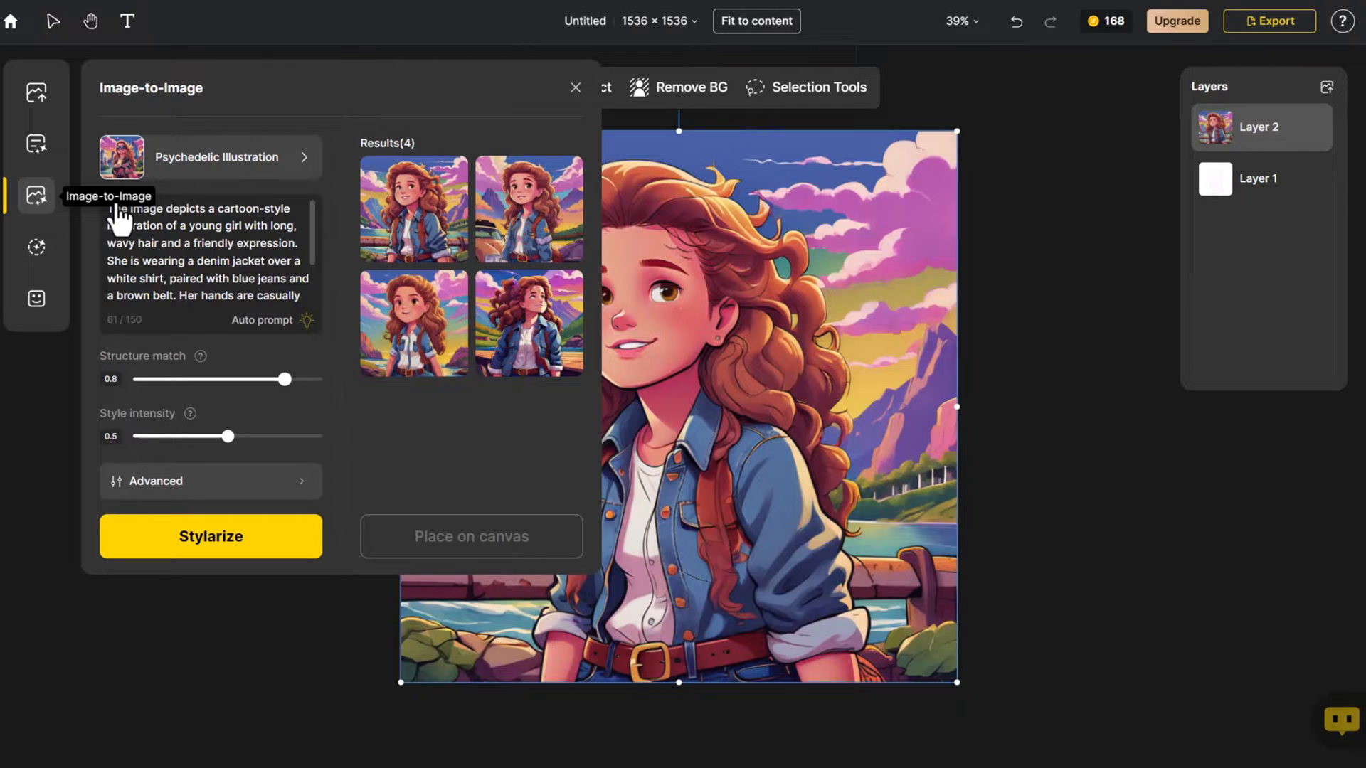
{"action": "left_click", "coordinate": [209, 156]}
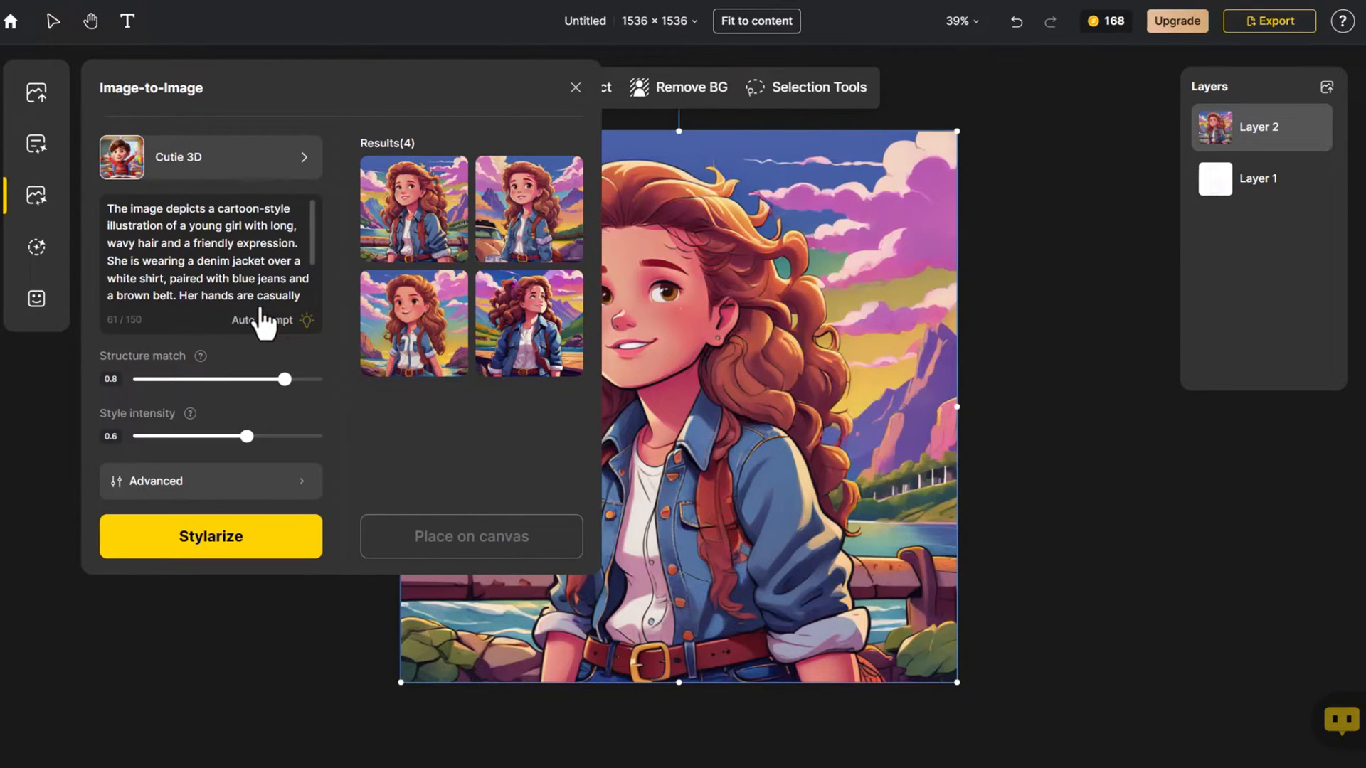
{"action": "left_click", "coordinate": [211, 536]}
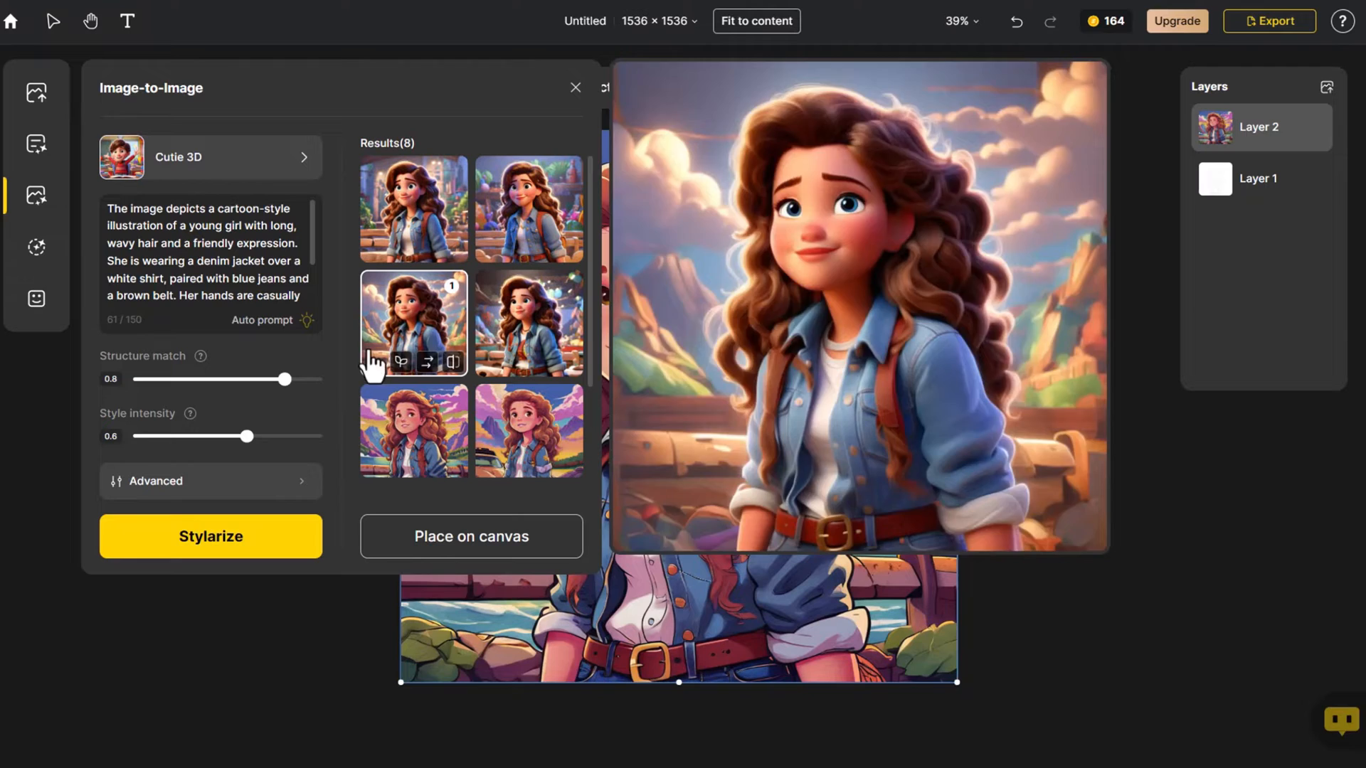
Generate Flamenco Dance versions of the sketch and place a result on the canvas.
{"action": "left_click", "coordinate": [210, 158]}
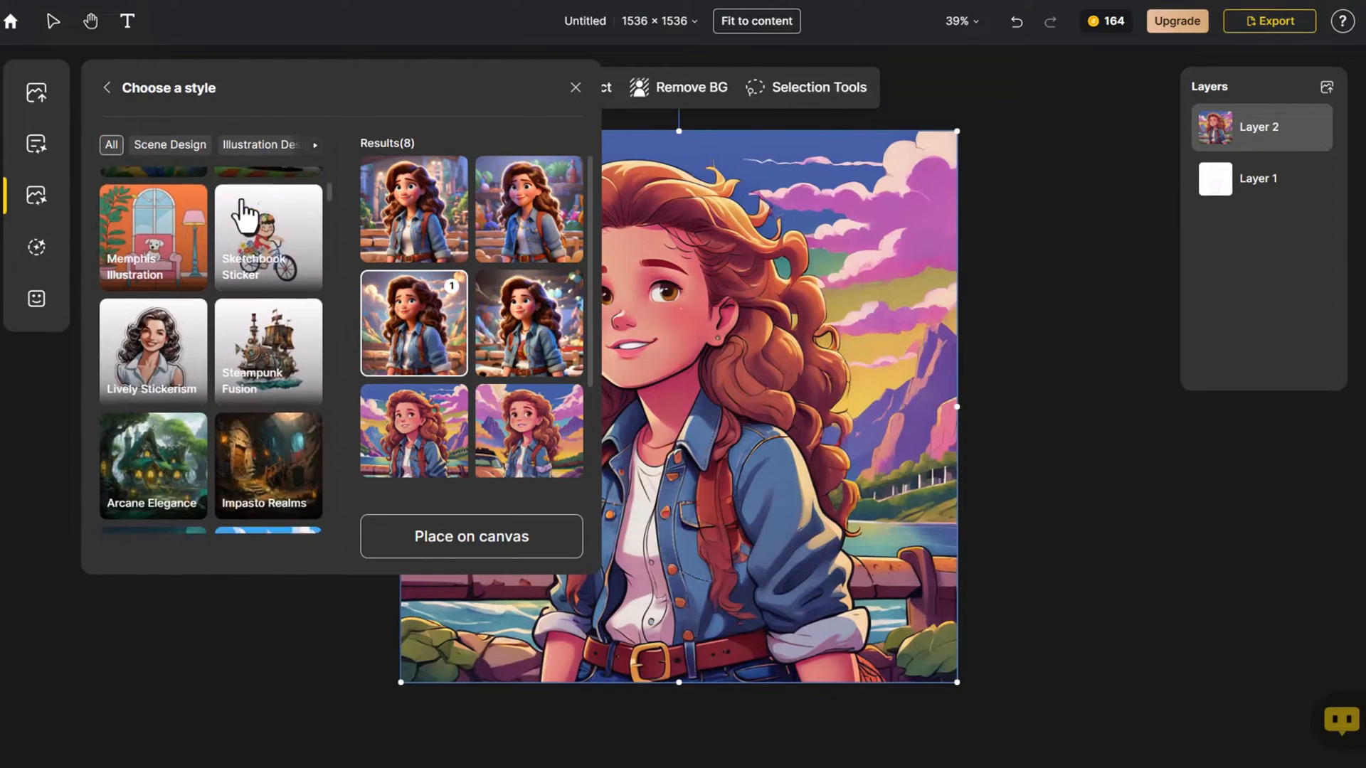
{"action": "scroll", "scroll_direction": "down", "scroll_amount": 3}
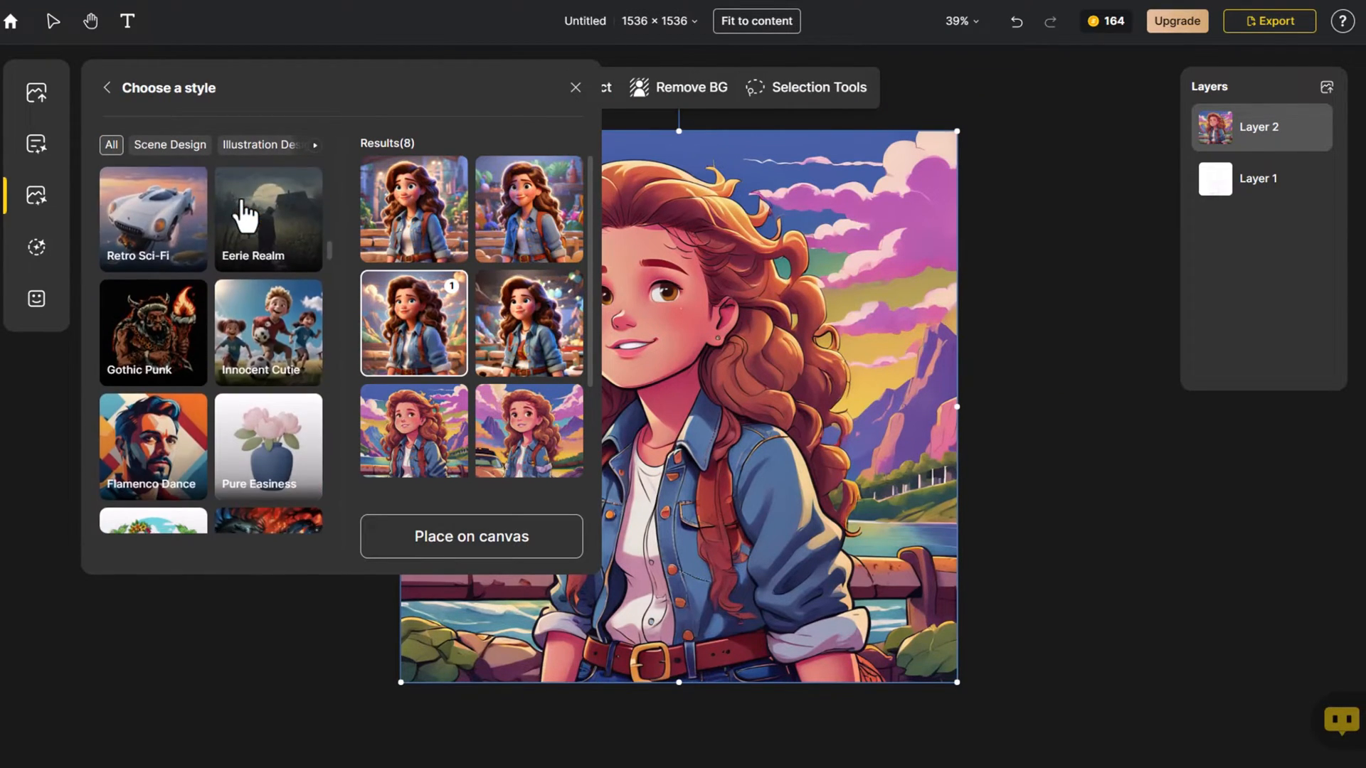
{"action": "left_click", "coordinate": [153, 445]}
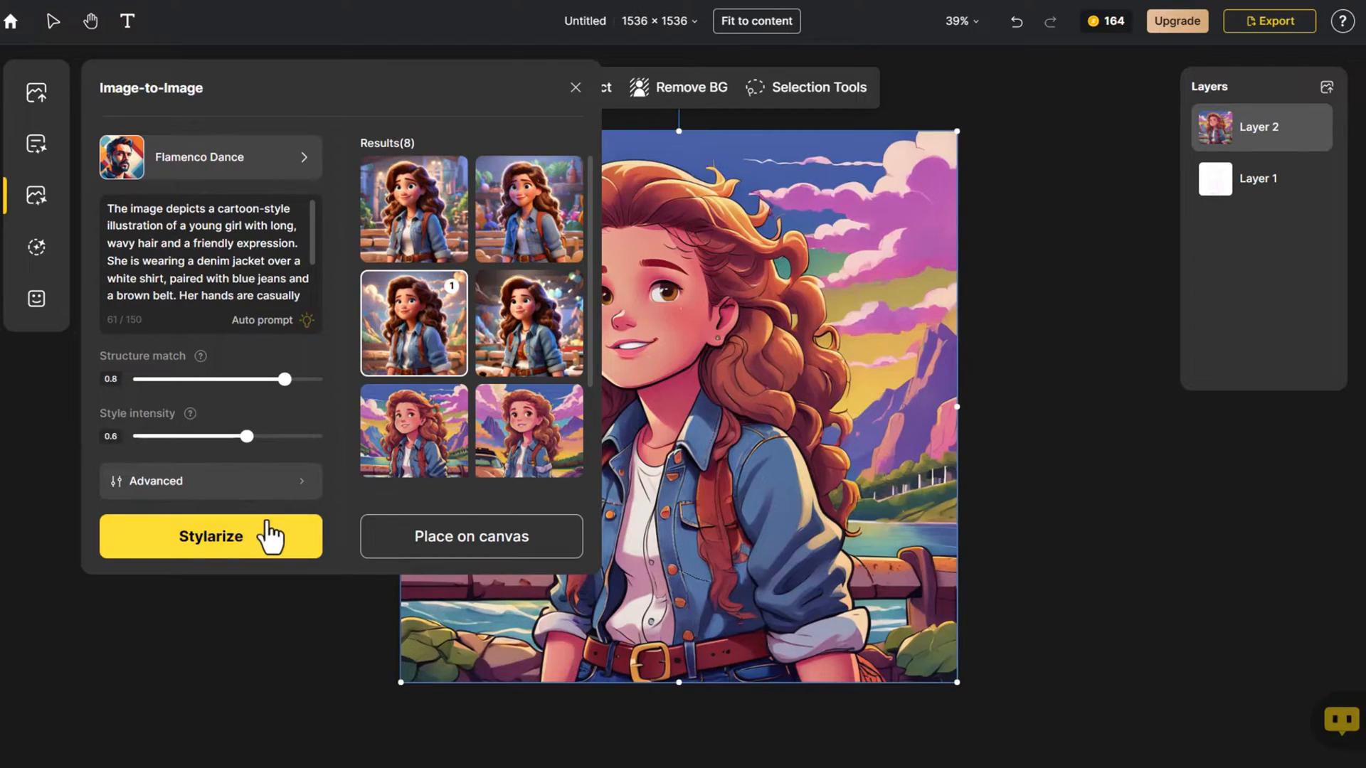
{"action": "left_click", "coordinate": [211, 537]}
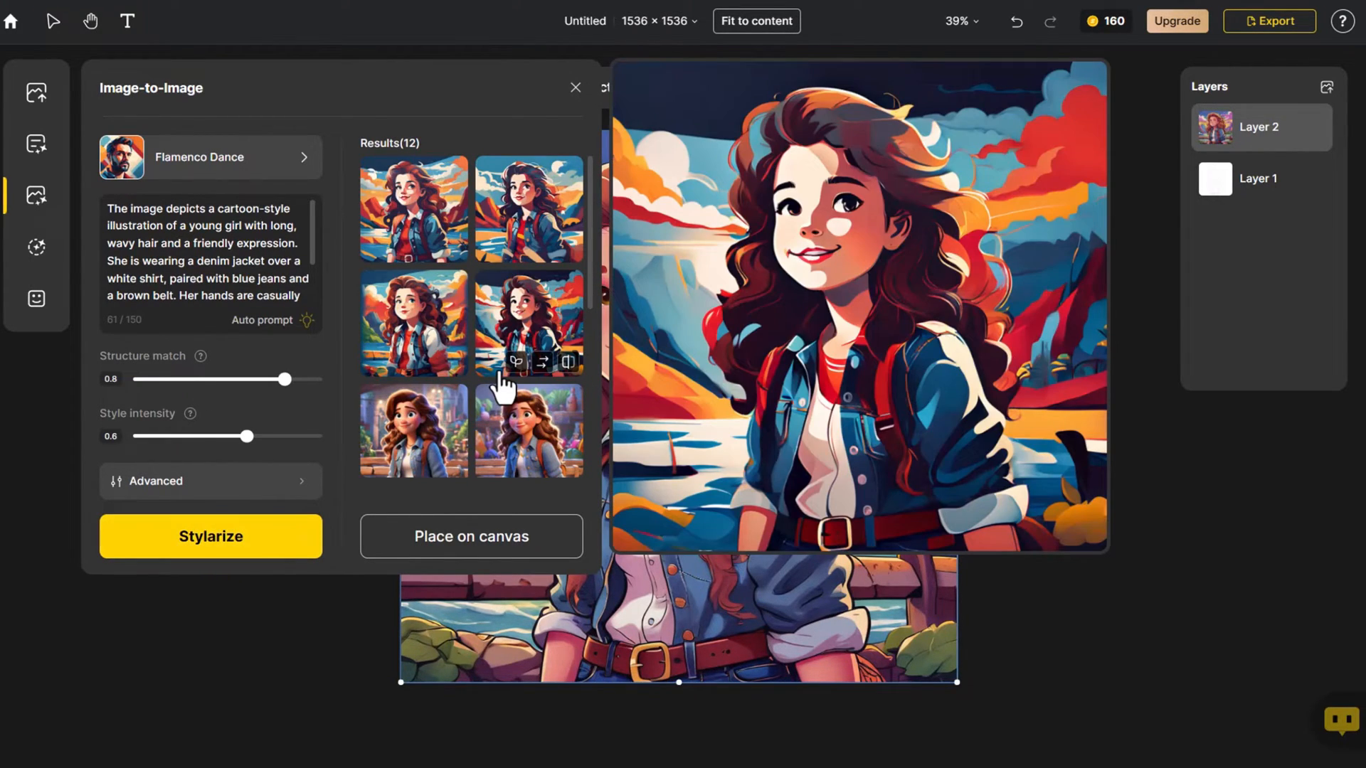
{"action": "left_click", "coordinate": [471, 537]}
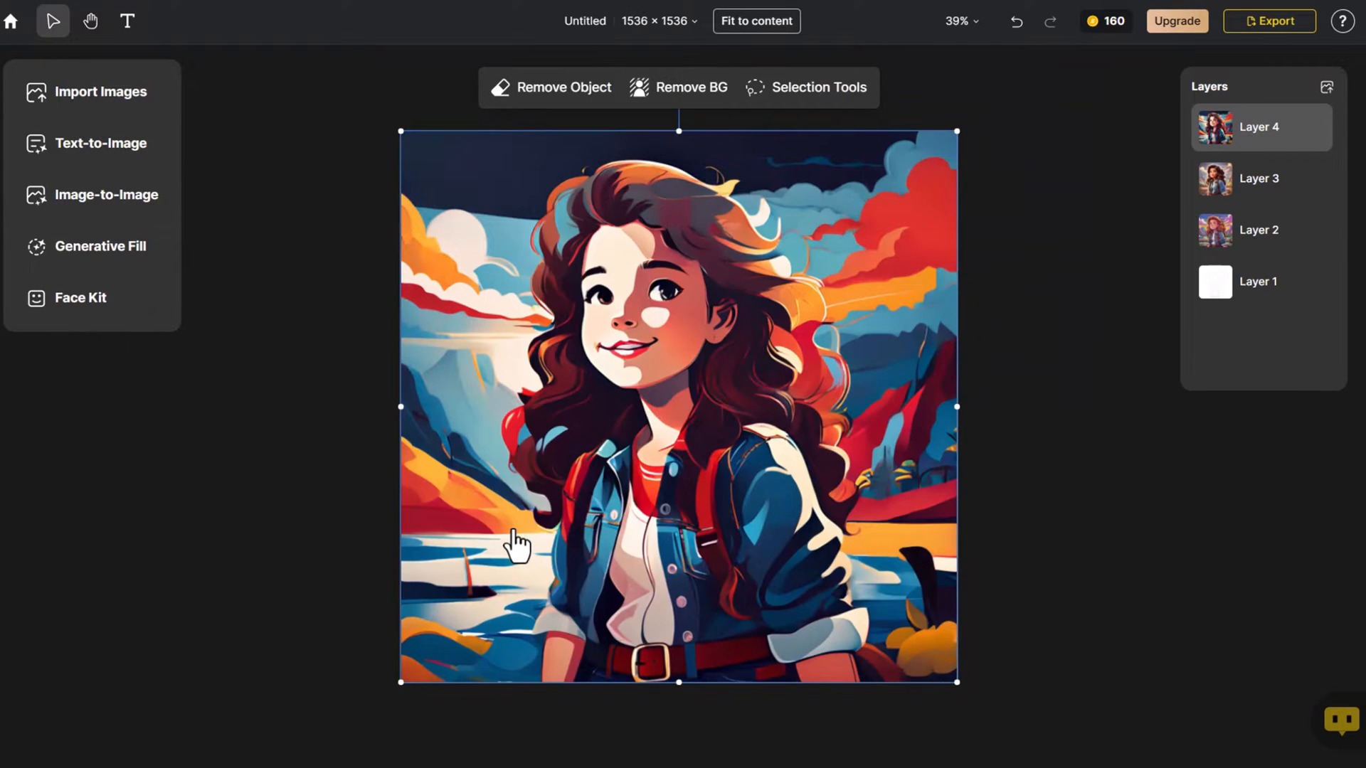
Import the bakery kitchen photo and enlarge it to cover the whole canvas.
{"action": "left_click", "coordinate": [329, 491]}
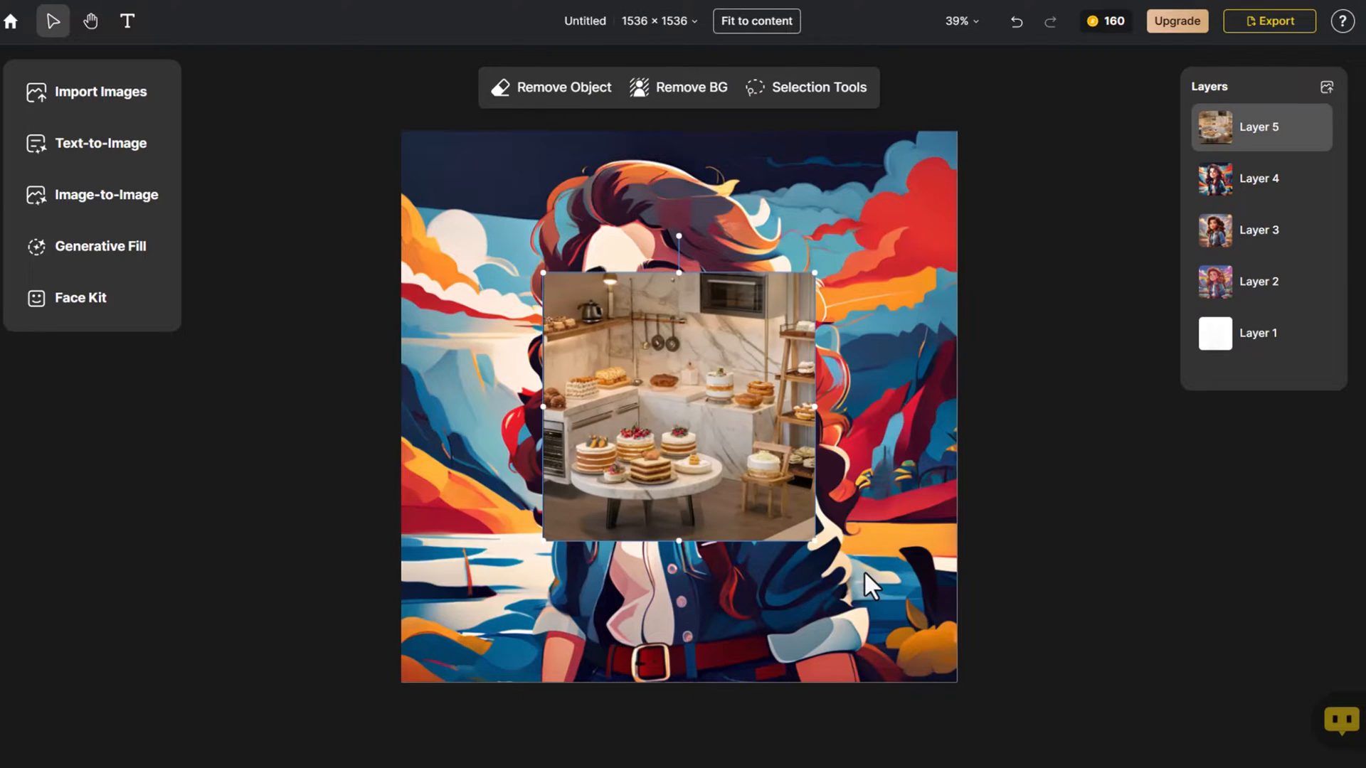
{"action": "left_click_drag", "start_coordinate": [677, 405], "coordinate": [537, 265]}
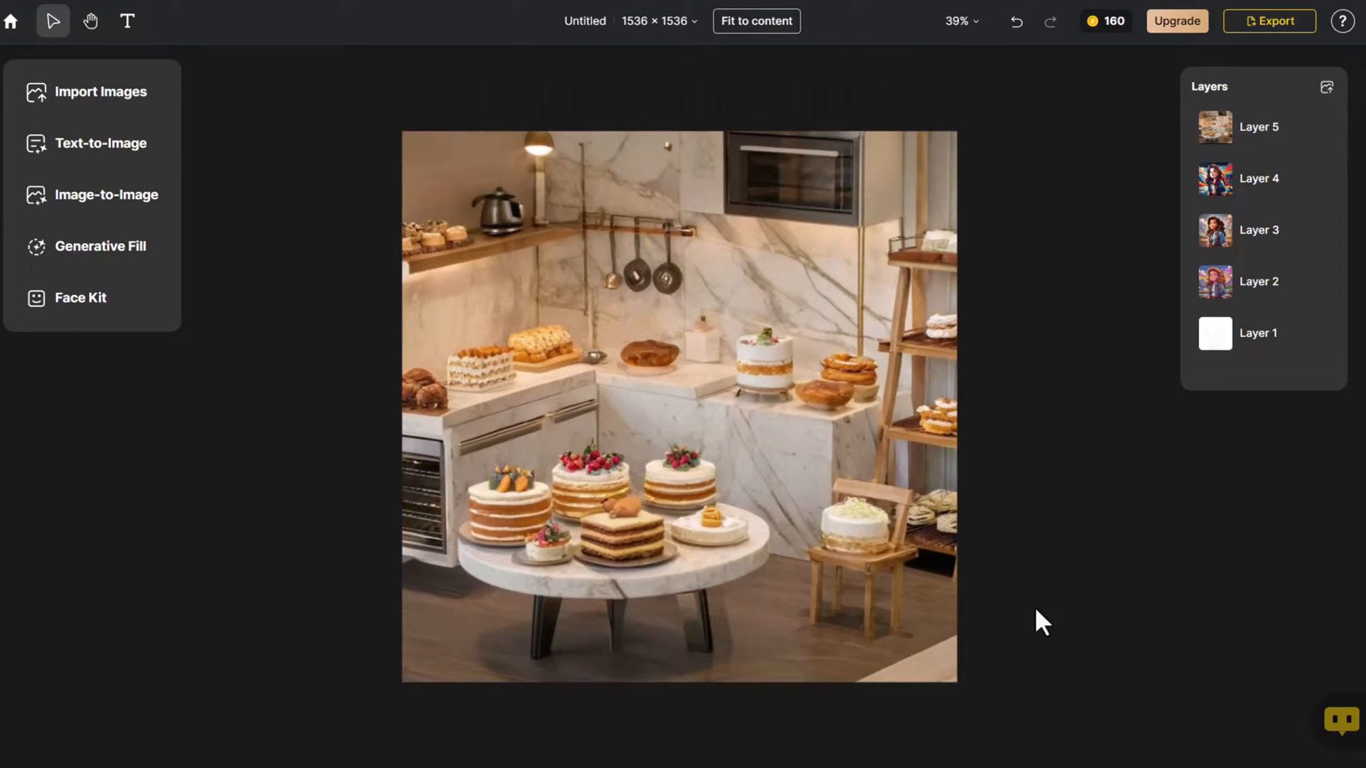
Generate Industrial interior-design versions of the kitchen photo.
{"action": "left_click", "coordinate": [106, 194]}
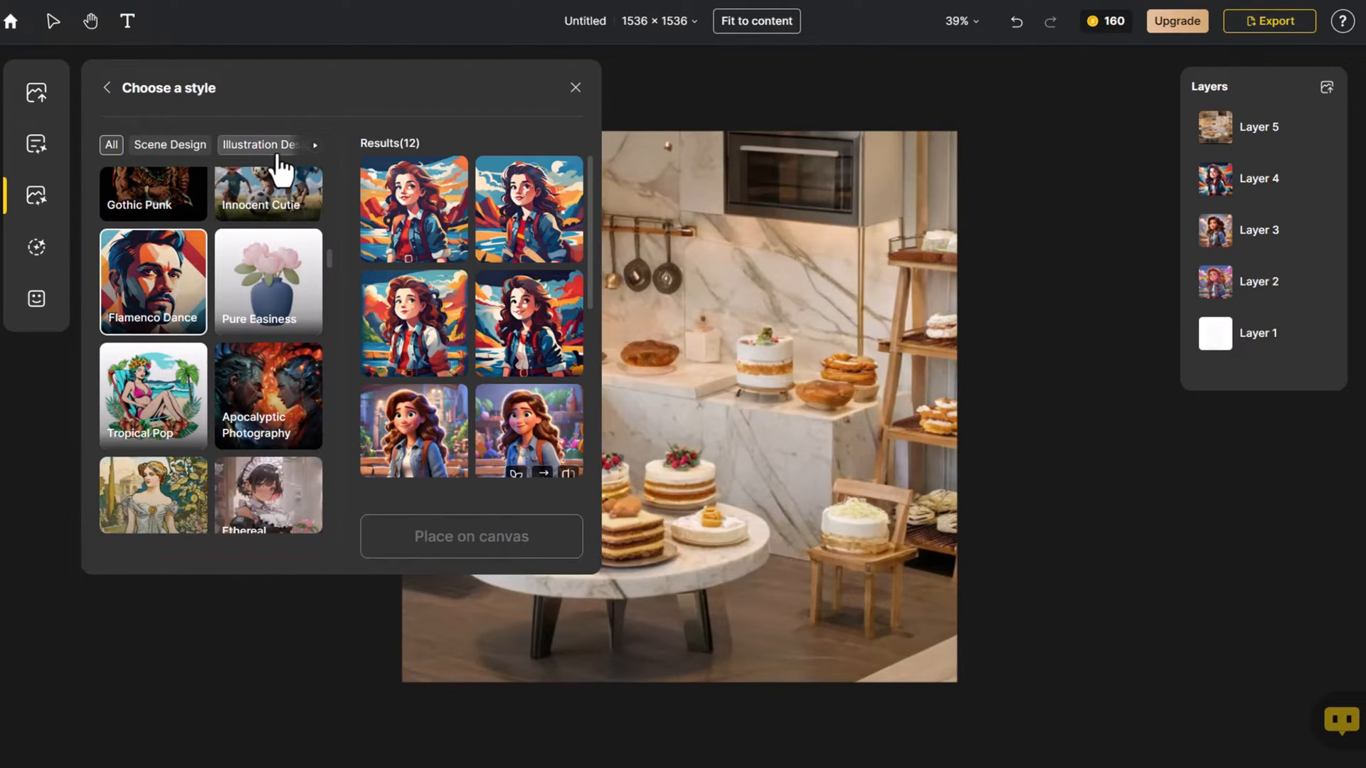
{"action": "left_click", "coordinate": [316, 145]}
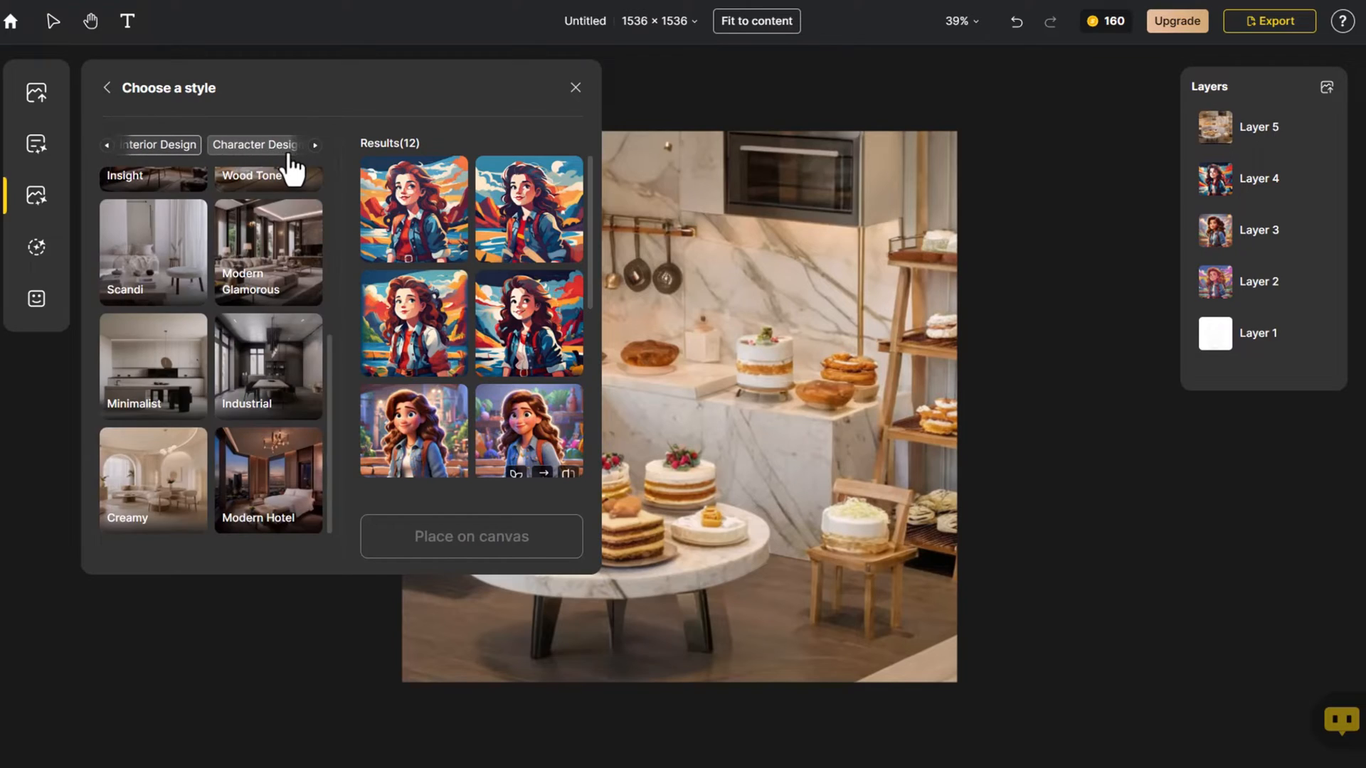
{"action": "left_click", "coordinate": [268, 366]}
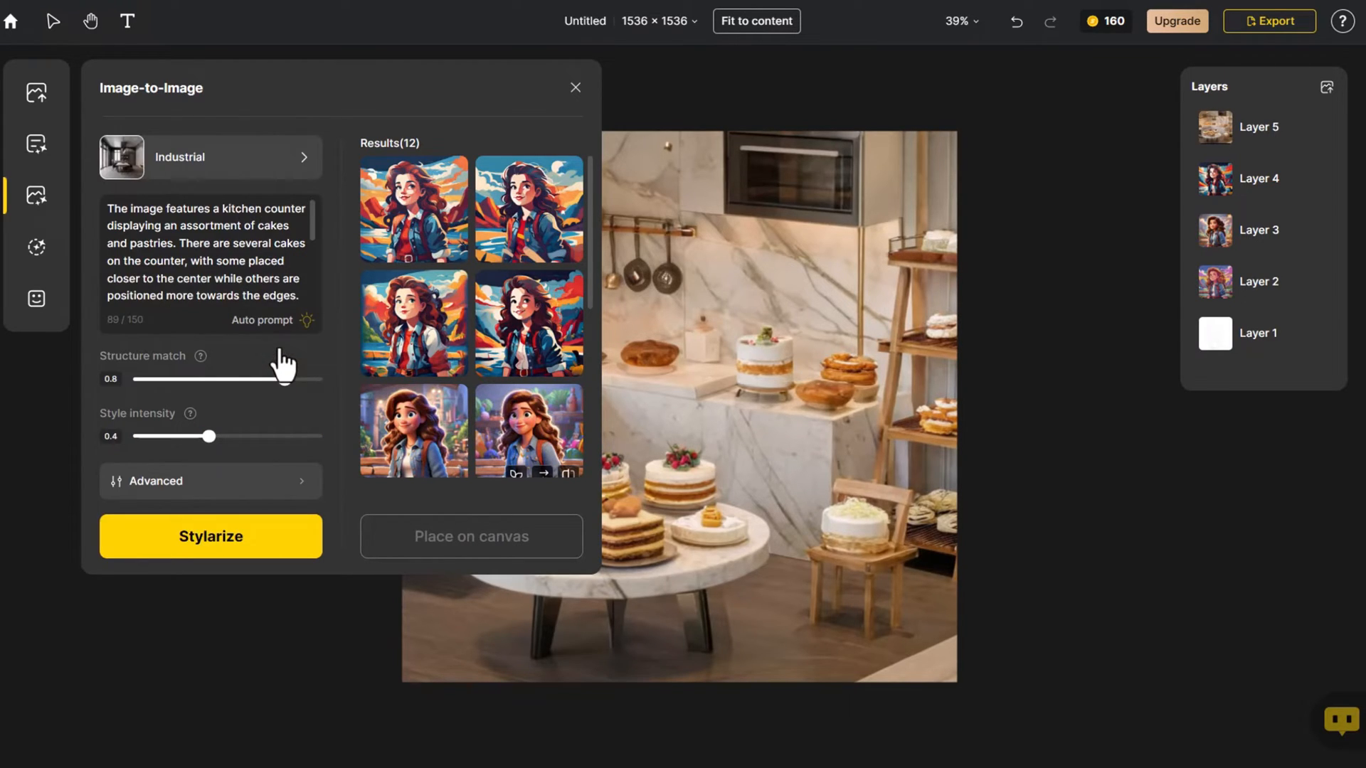
{"action": "left_click", "coordinate": [211, 537]}
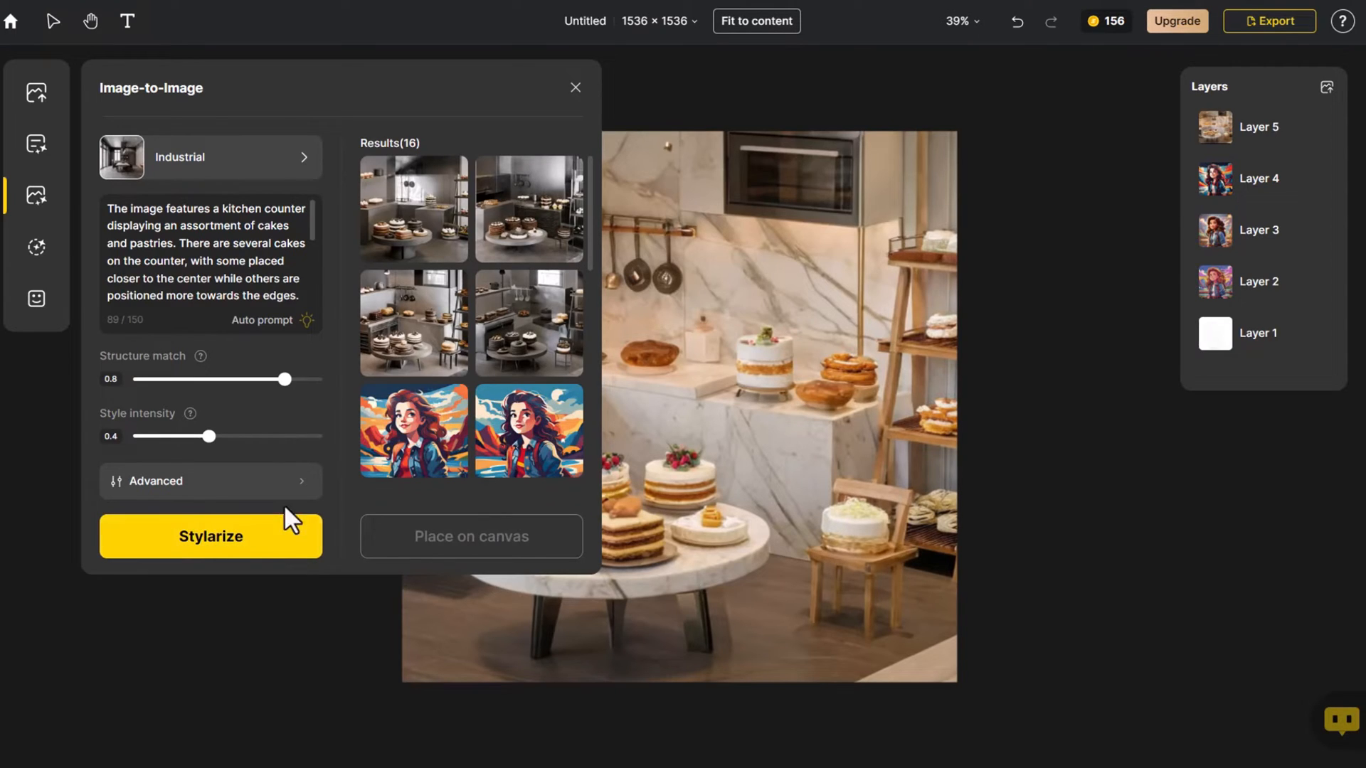
Select an Industrial result and raise Style intensity to 1 for the next restyling.
{"action": "left_click", "coordinate": [413, 323]}
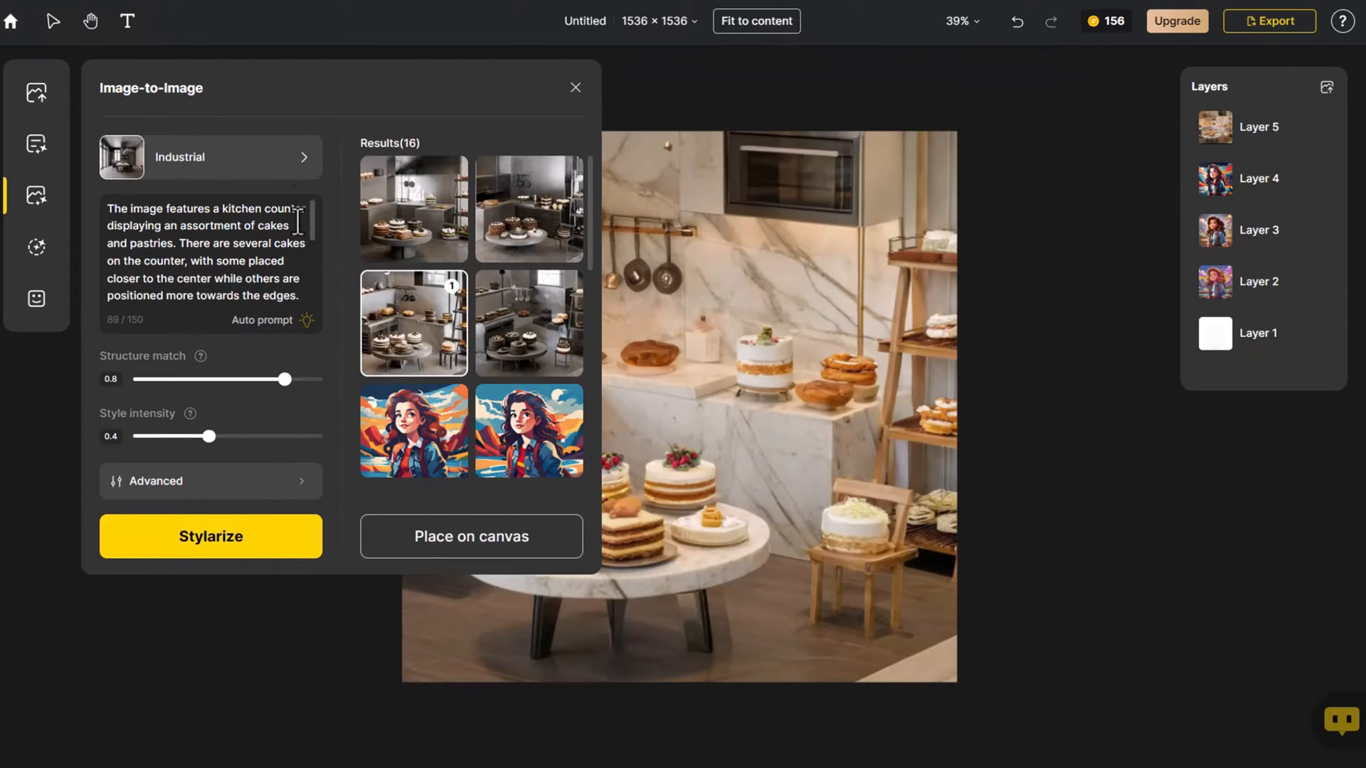
{"action": "left_click_drag", "start_coordinate": [209, 437], "coordinate": [328, 437]}
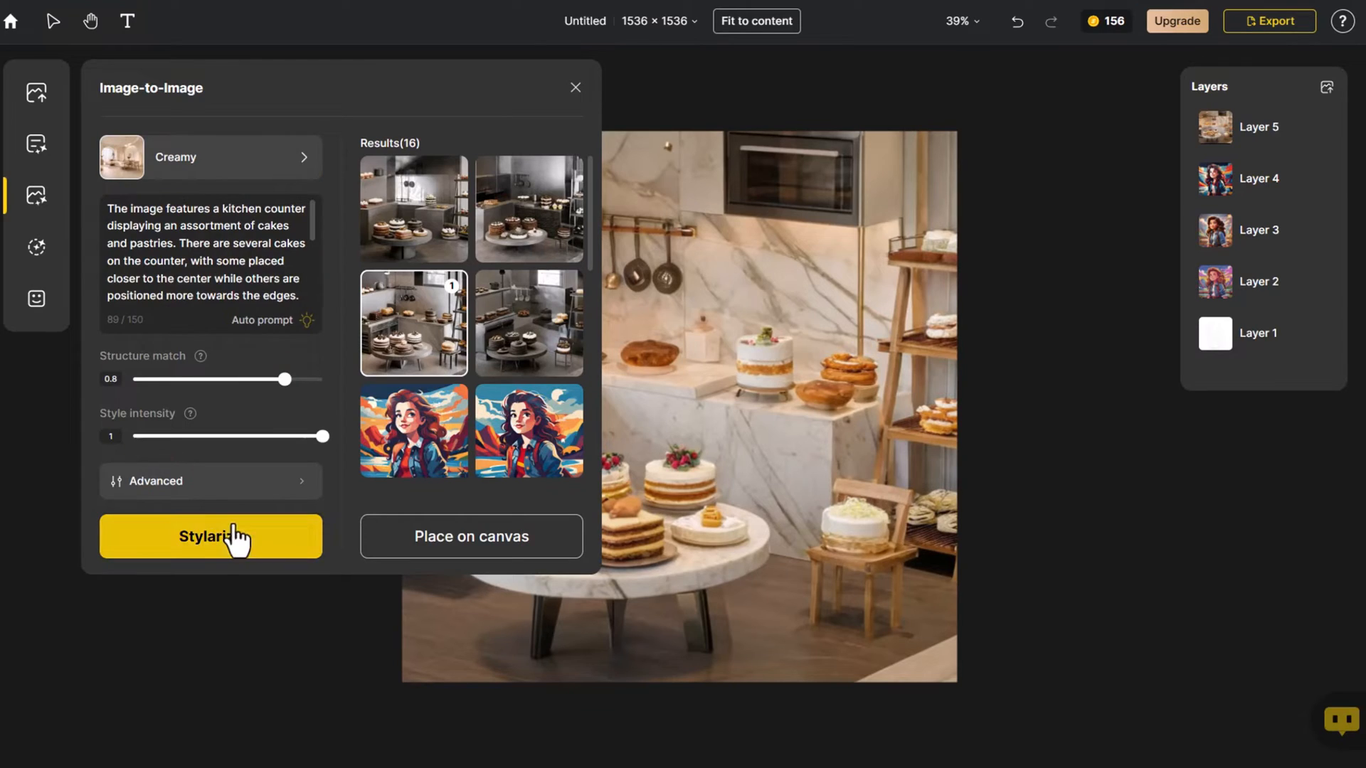
Generate Creamy then Coastal kitchen versions and place the chosen results on the canvas.
{"action": "left_click", "coordinate": [211, 536]}
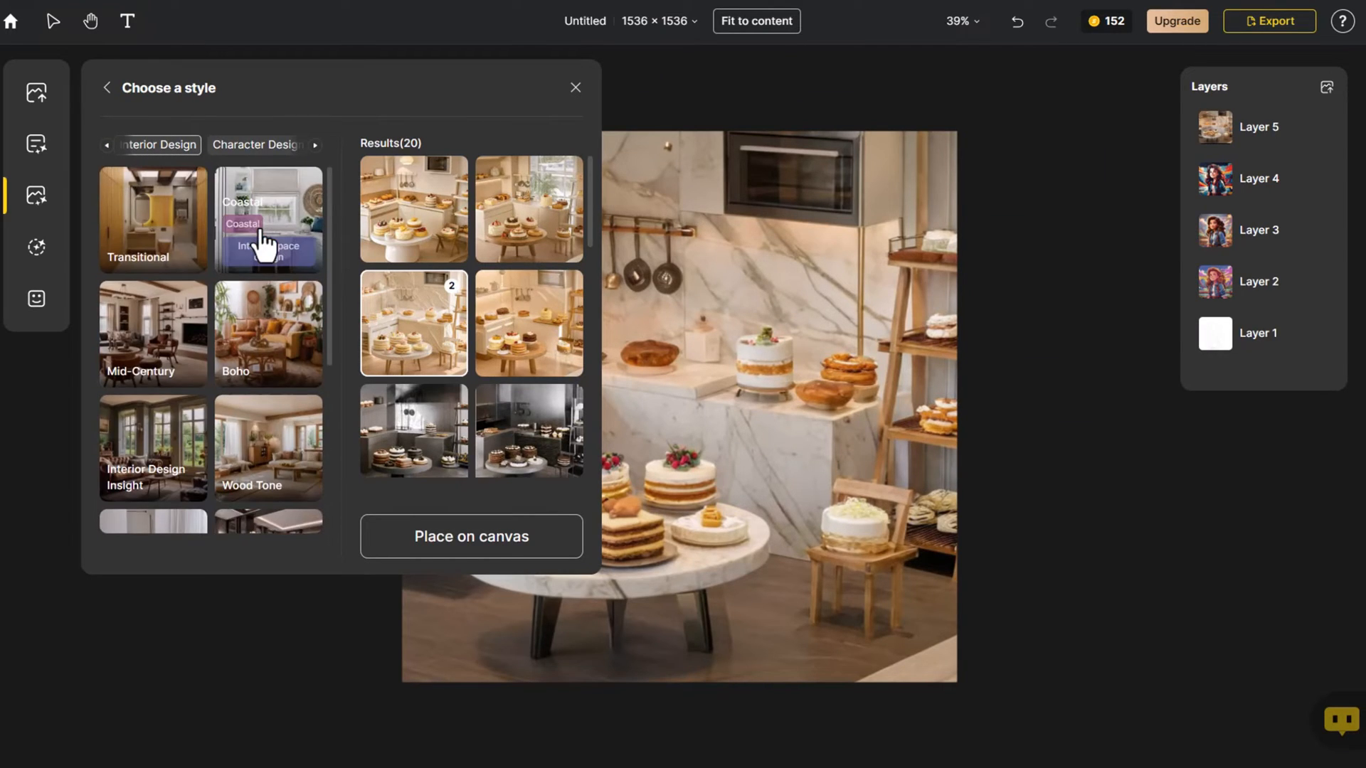
{"action": "left_click", "coordinate": [269, 219]}
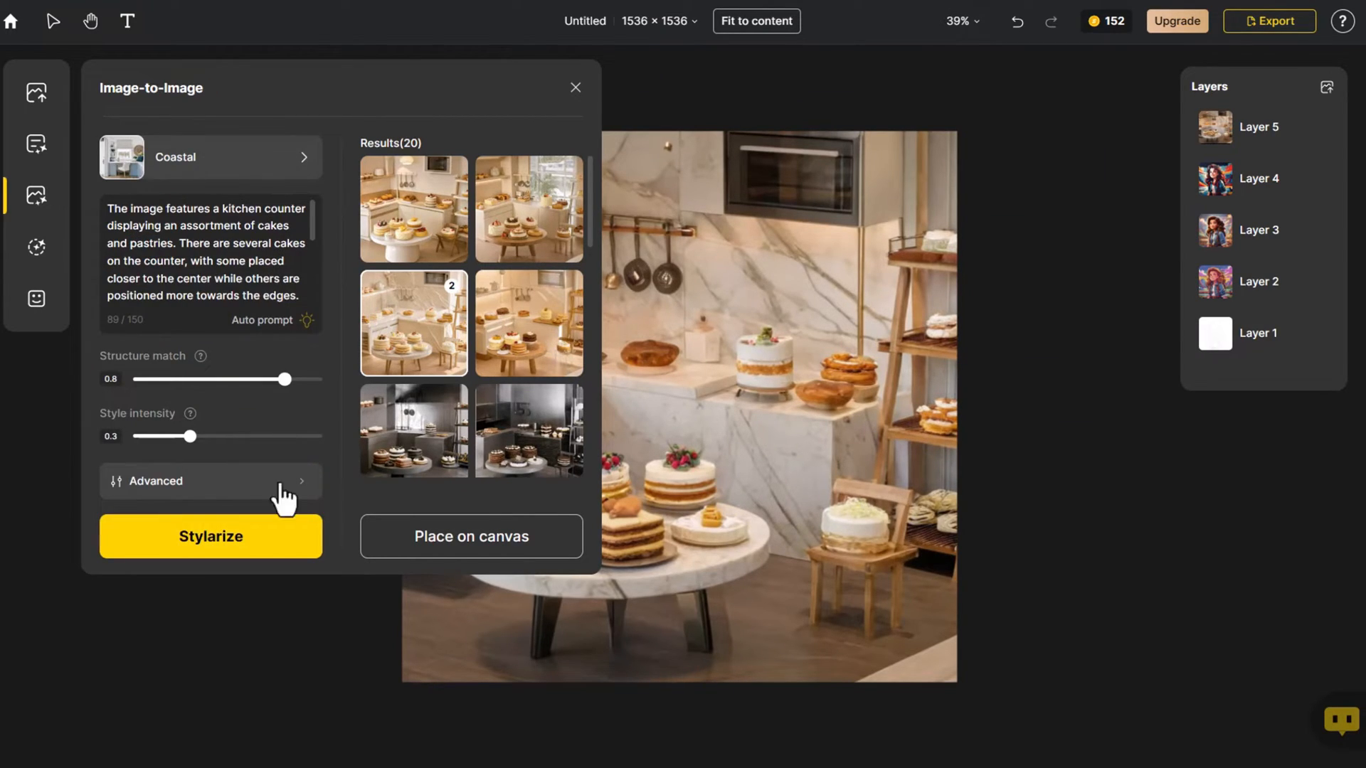
{"action": "left_click", "coordinate": [211, 536]}
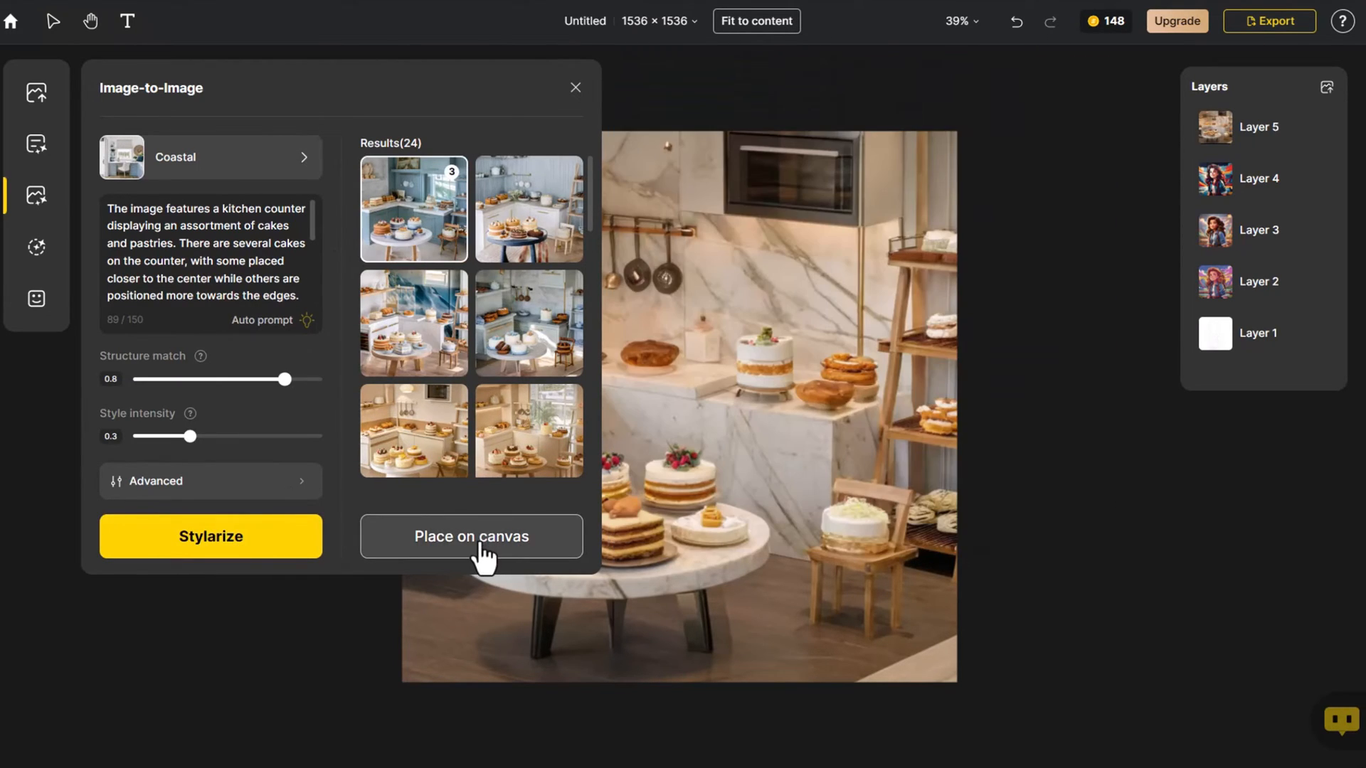
{"action": "left_click", "coordinate": [470, 536]}
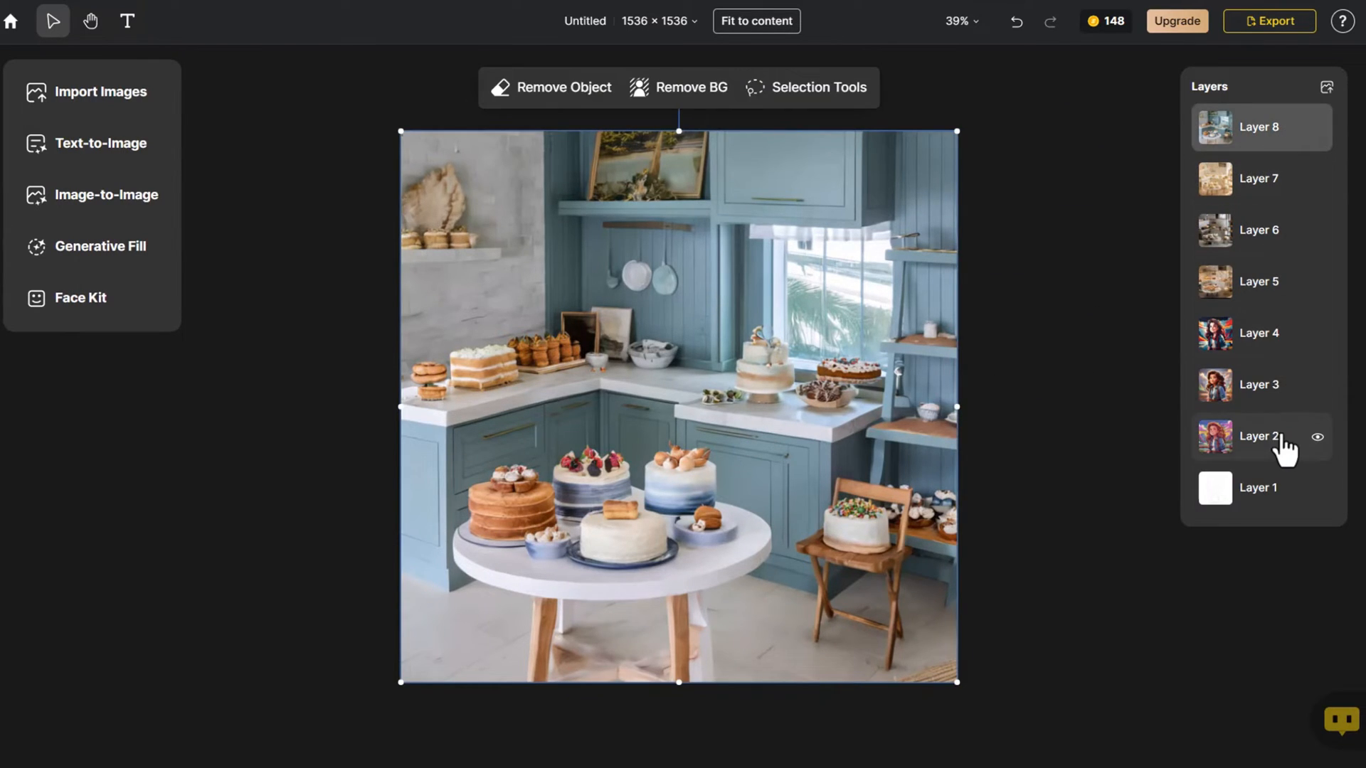
Keep the coastal kitchen layer visible on top and bring up export settings with File Type PNG.
{"action": "right_click", "coordinate": [1257, 436]}
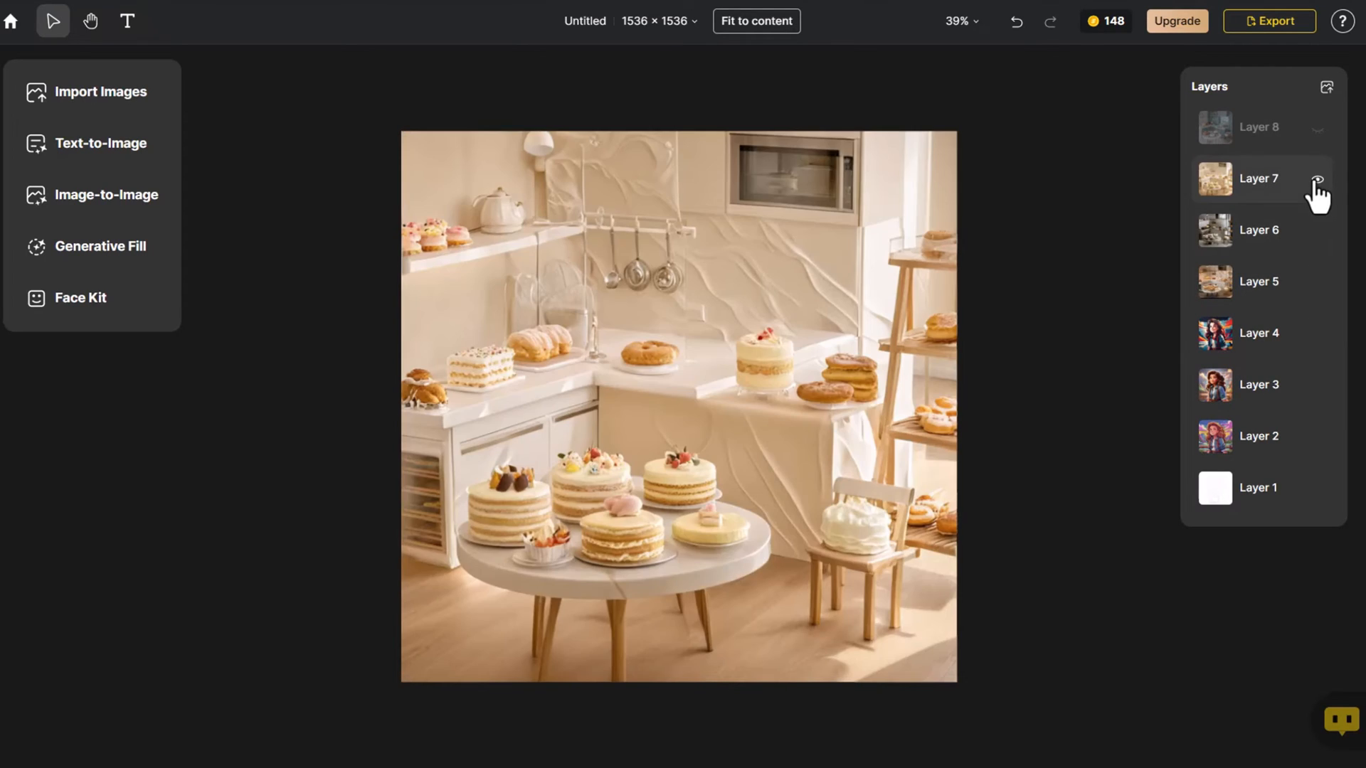
{"action": "left_click", "coordinate": [1319, 126]}
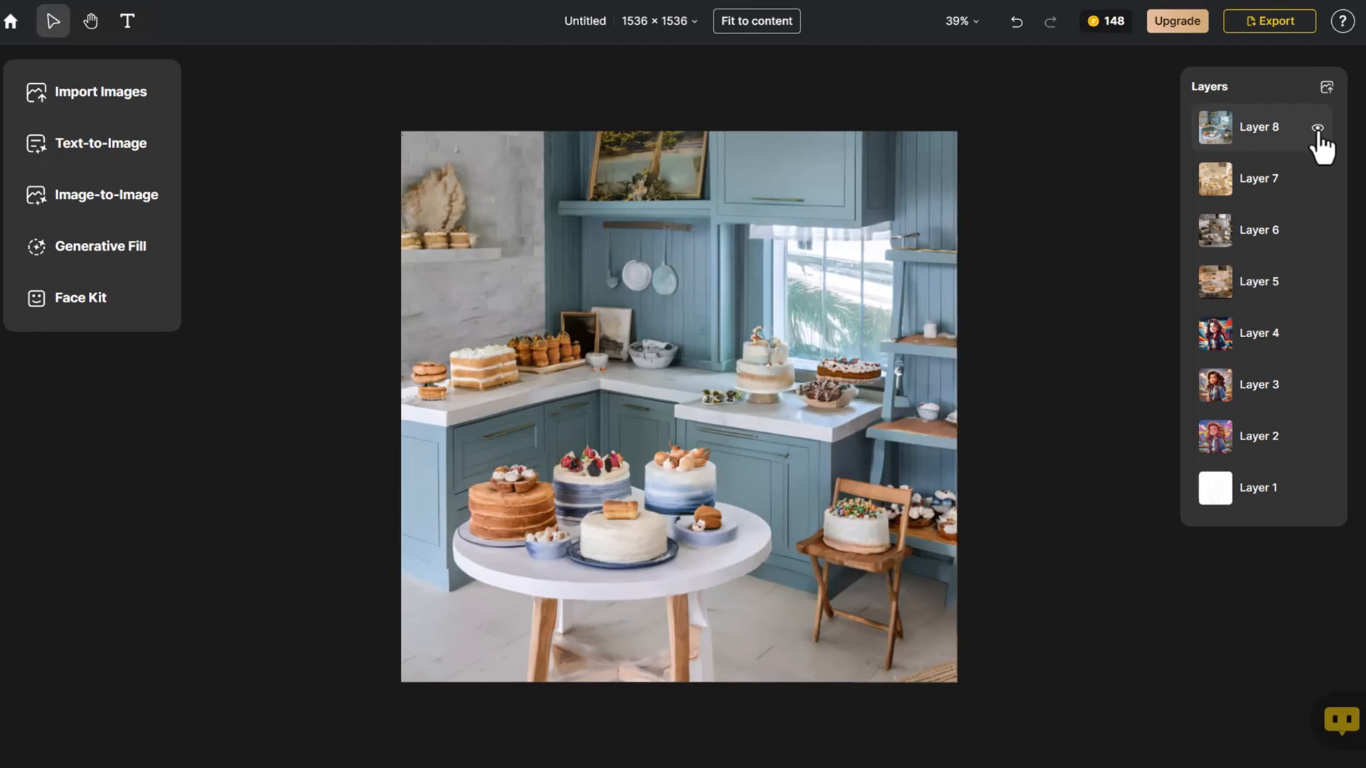
{"action": "left_click", "coordinate": [1267, 20]}
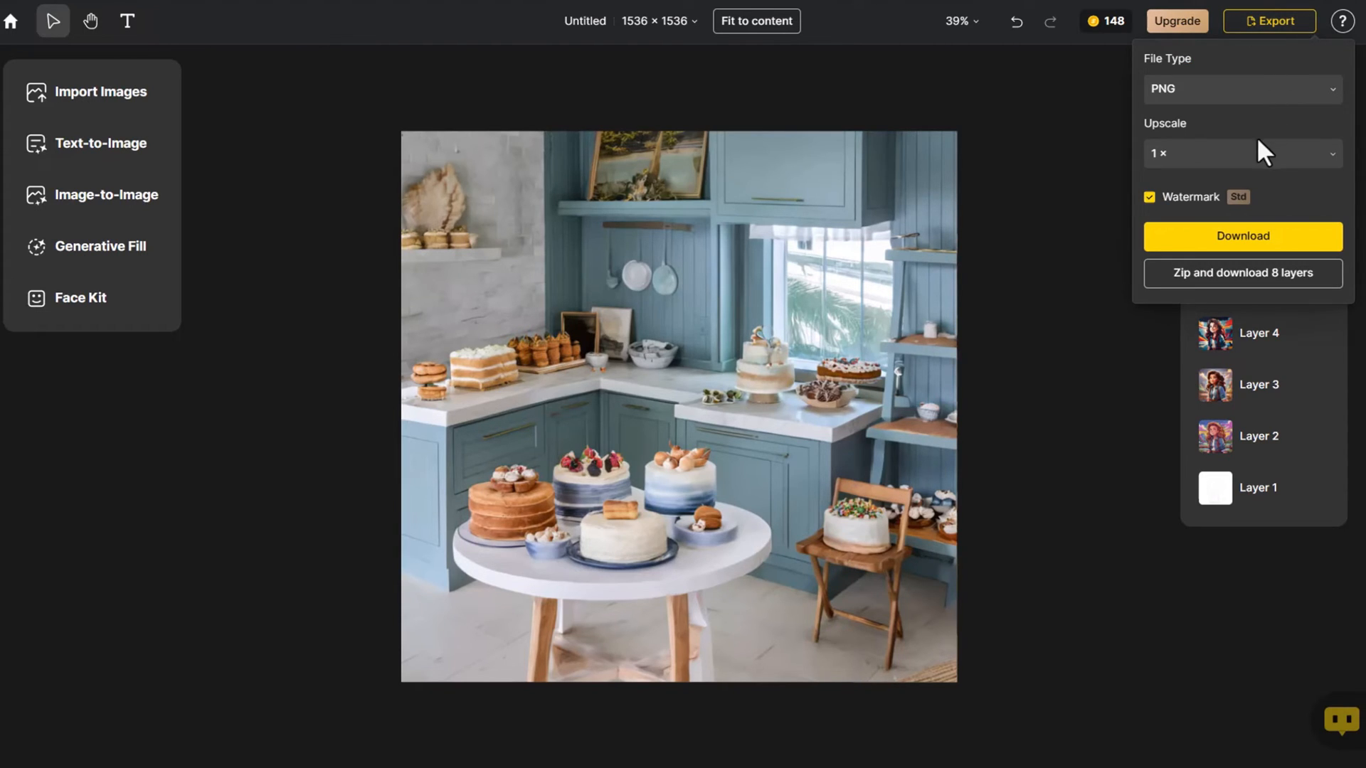